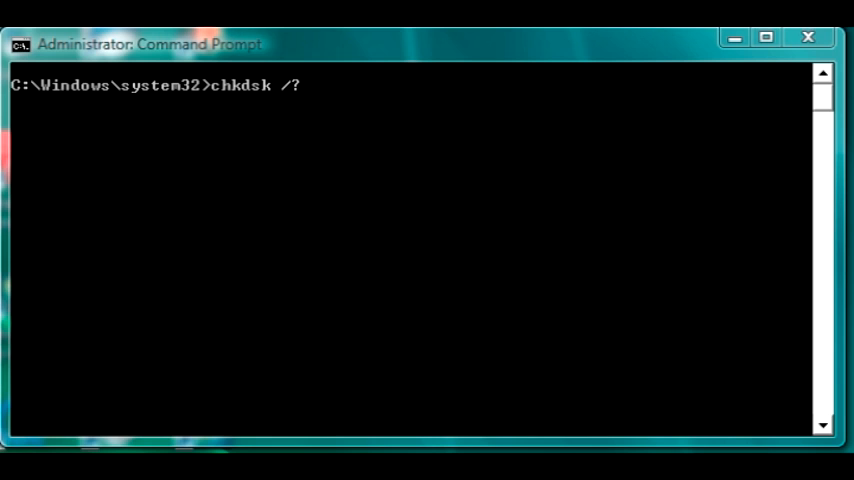
Step: Focus the Command Prompt window to view the chkdsk /? help listing
click(10, 470)
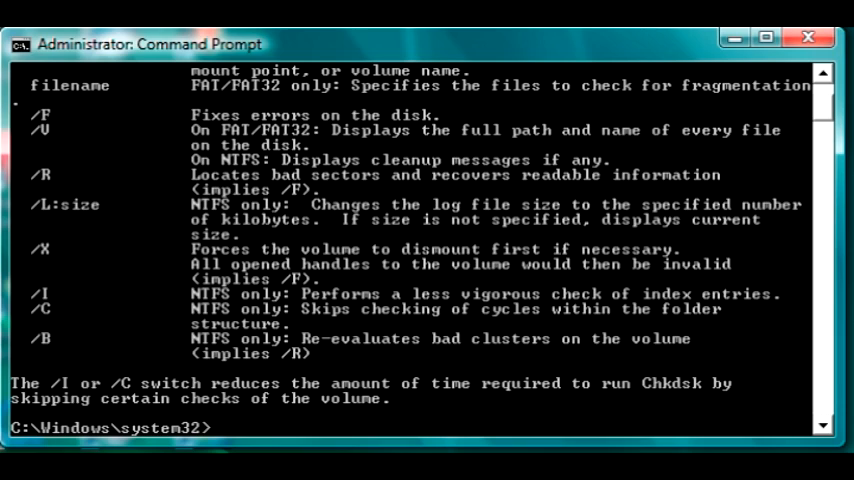
Step: Edit the command line from 'chkdsk /?' to 'chkdsk /F'
text(chkdsk /?)
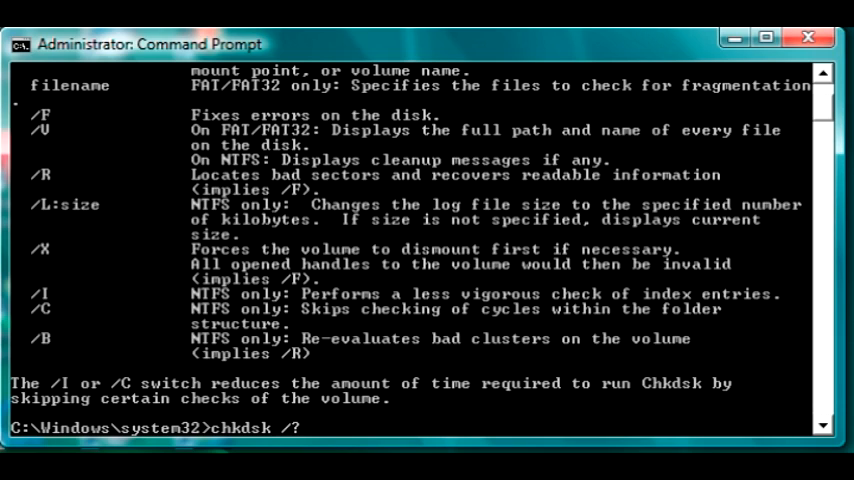
key(Backspace)
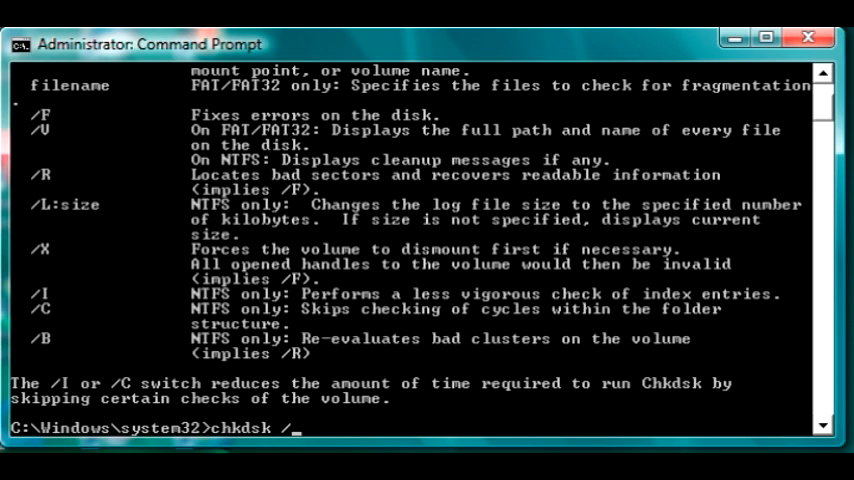
text(F)
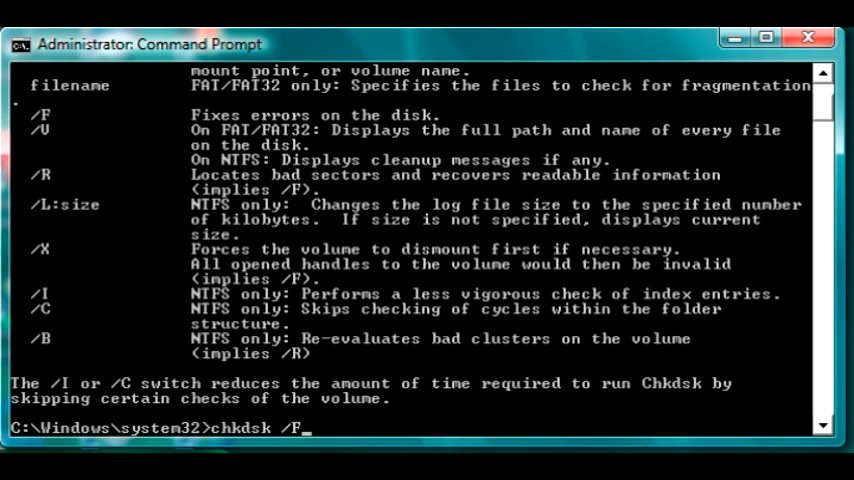
Step: Run chkdsk /F and answer 'y' to schedule the check at next restart
key(enter)
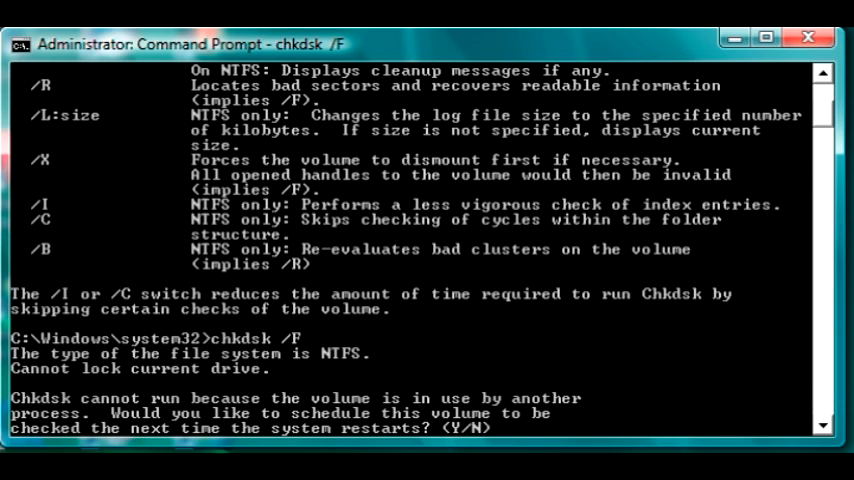
text(y)
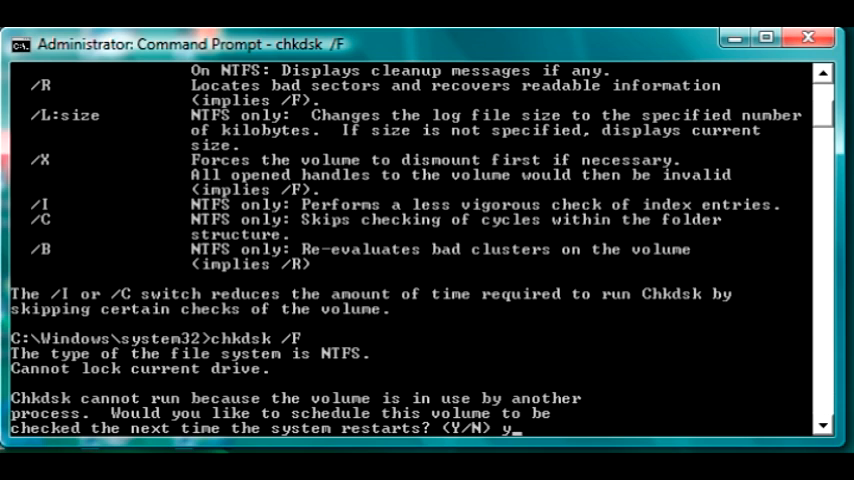